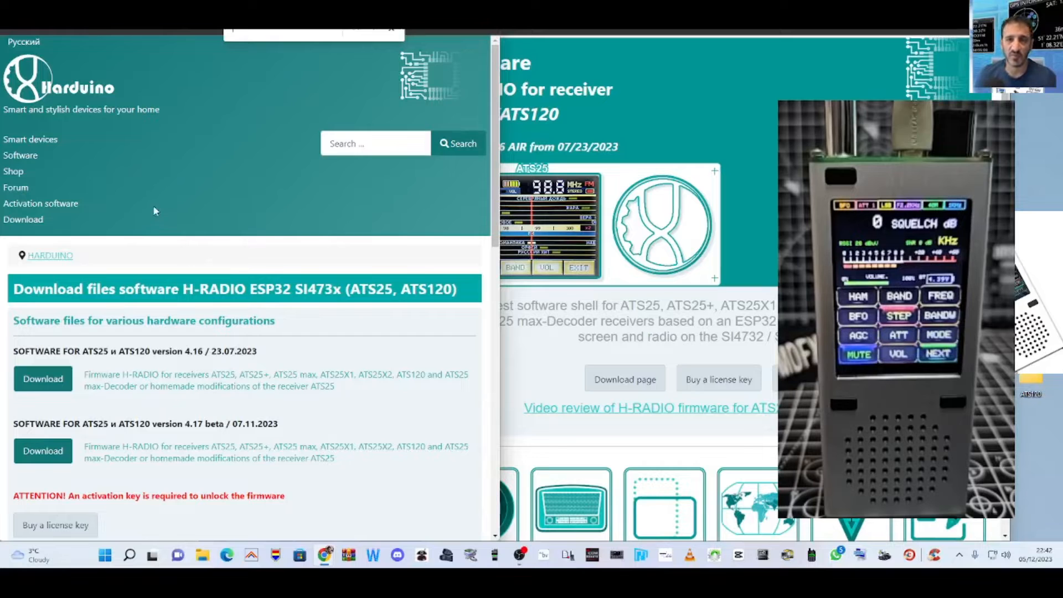
- Scroll the Harduino download page toward the 4.17 beta firmware link
scroll(down, 3)
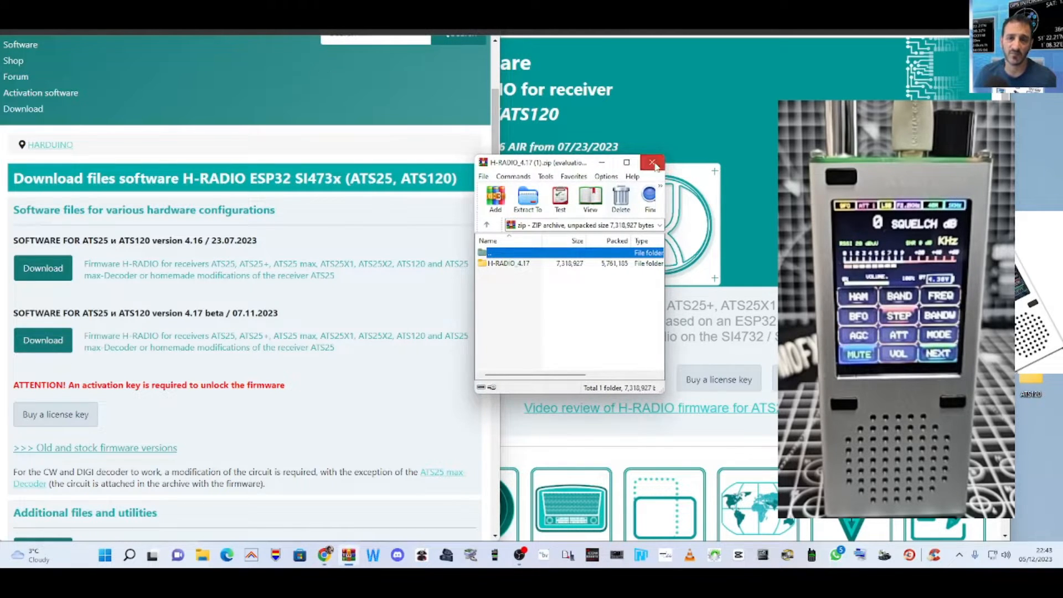
- Close the archive and open the extracted H-RADIO_4.17 folder inside ATS120
click(653, 162)
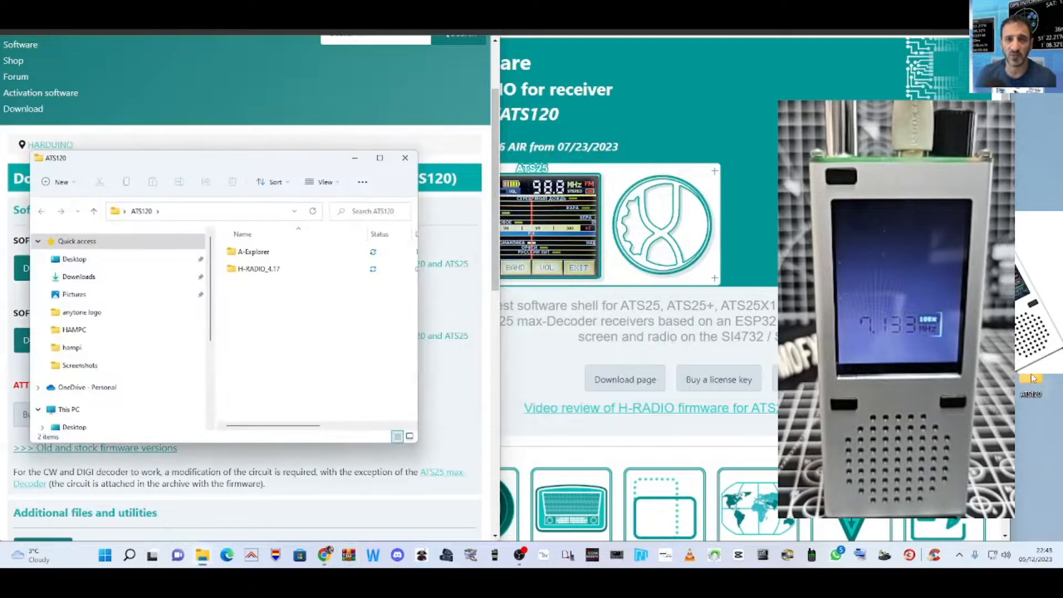
drag(54, 158, 316, 119)
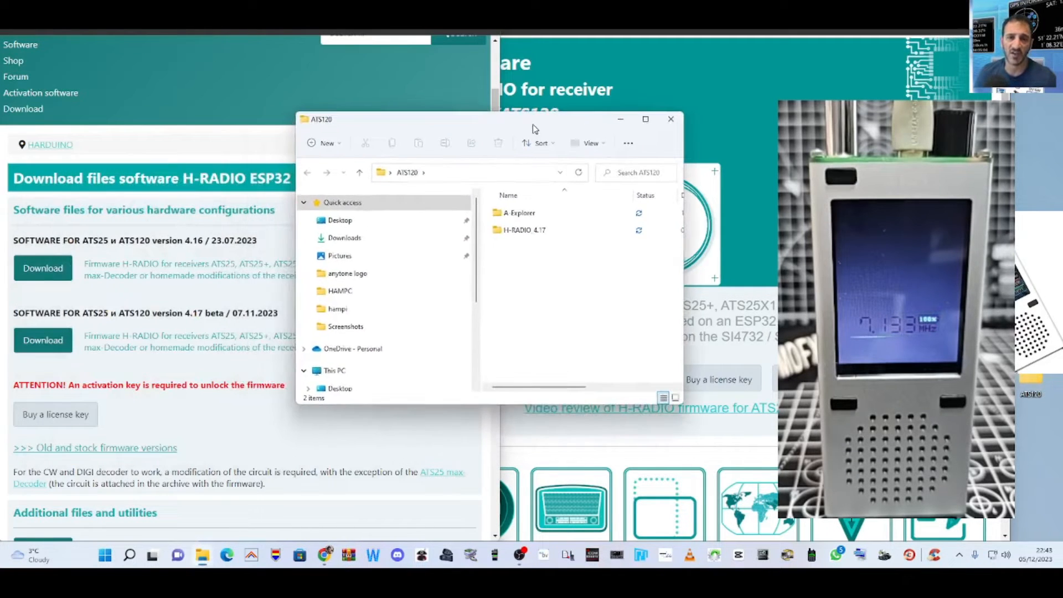
click(526, 229)
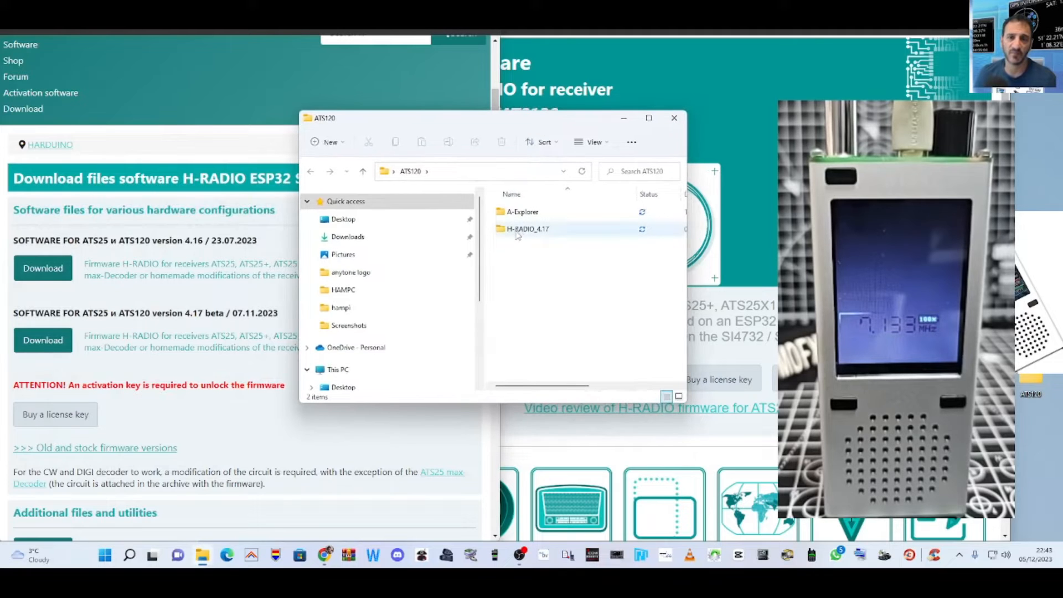
double_click(527, 228)
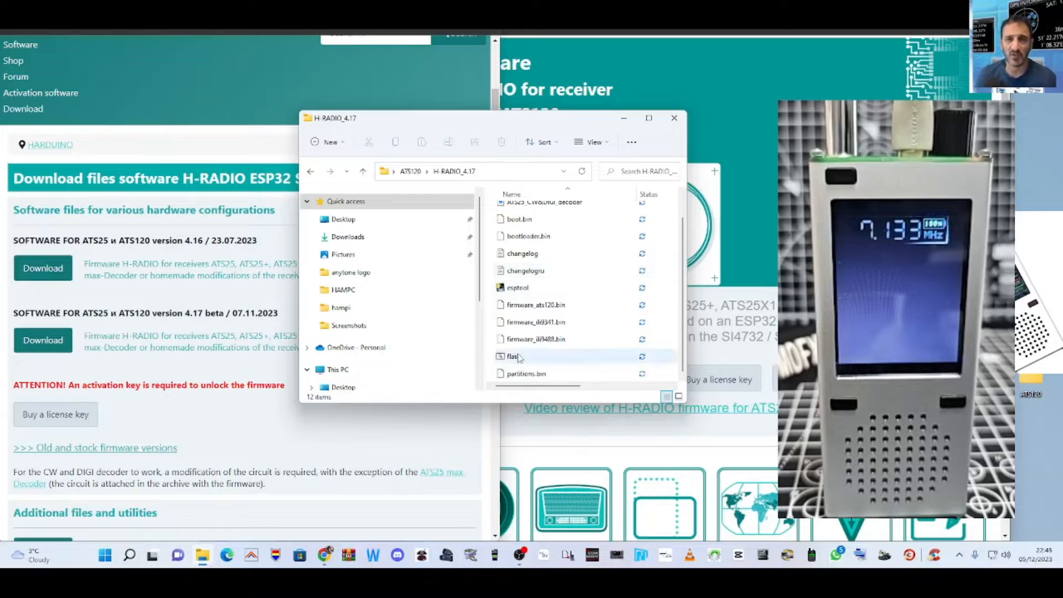
- Run the flash batch script from the H-RADIO_4.17 folder
click(536, 356)
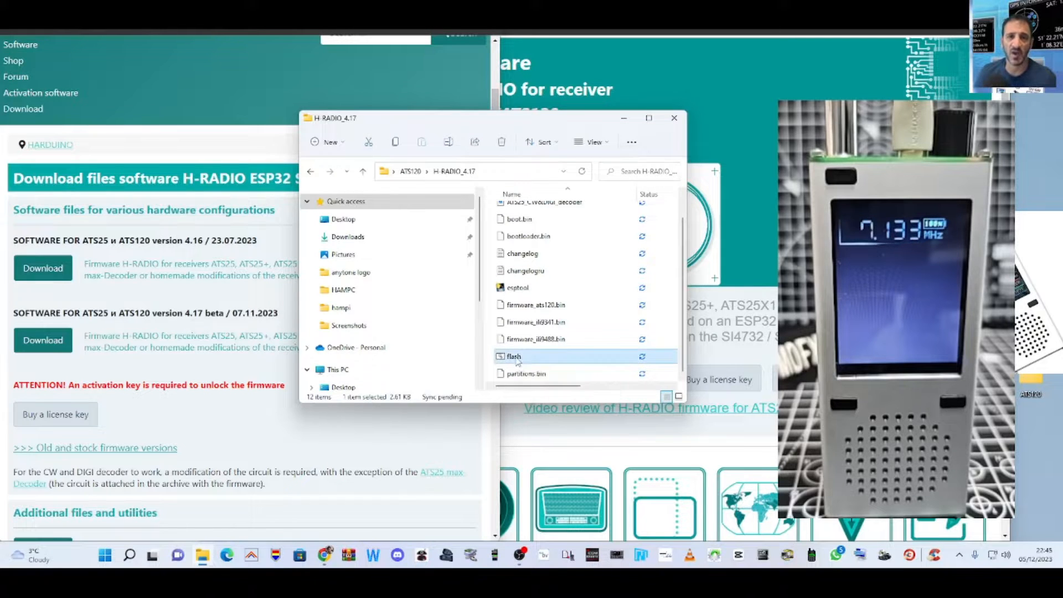
double_click(513, 356)
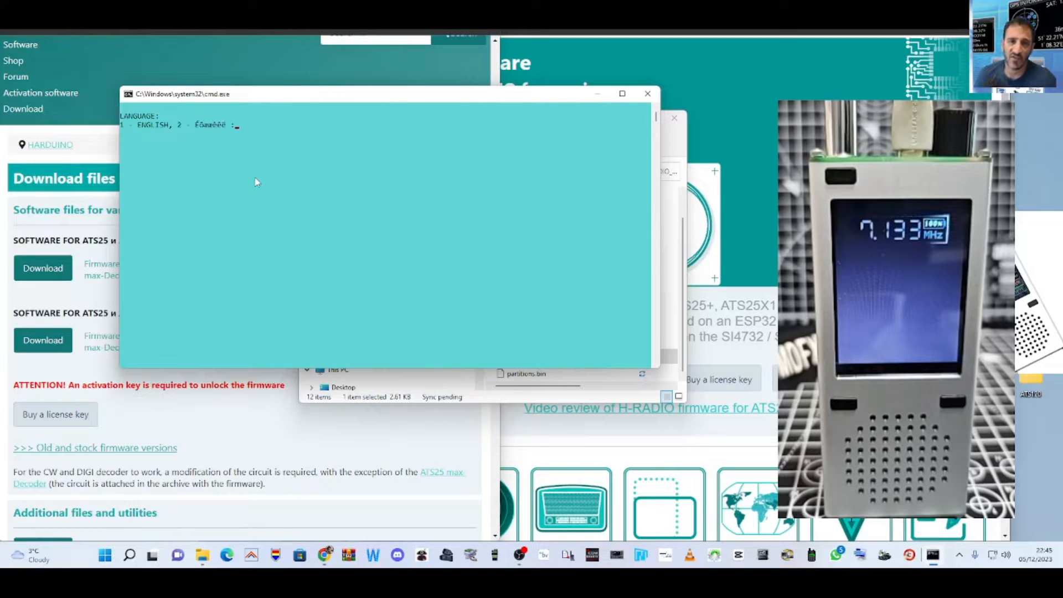
- Choose option 1 (English) in the flash script and reach the 4.17 AIR changelog
text(1)
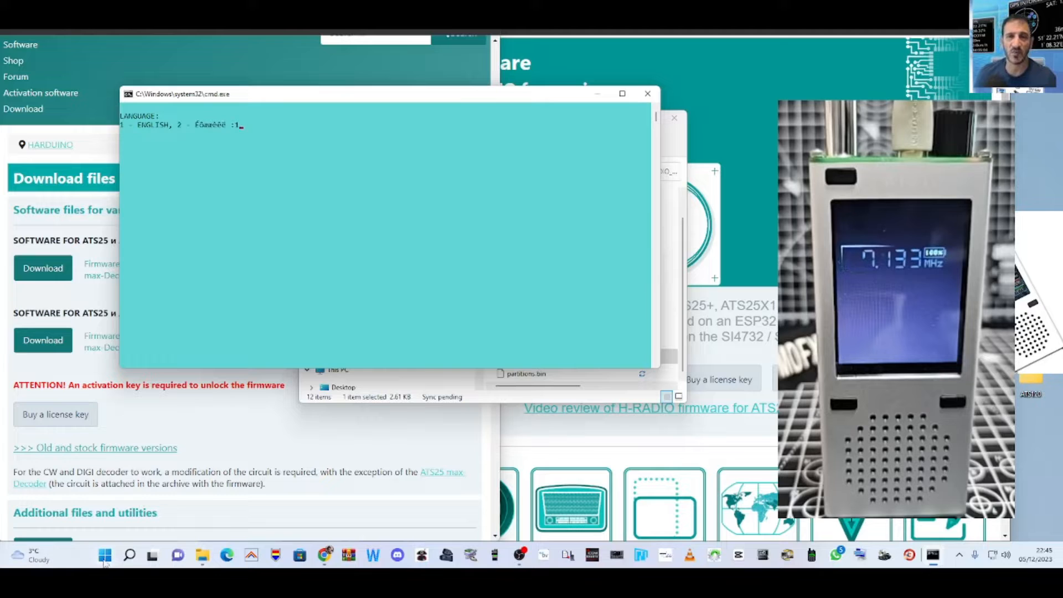
right_click(104, 554)
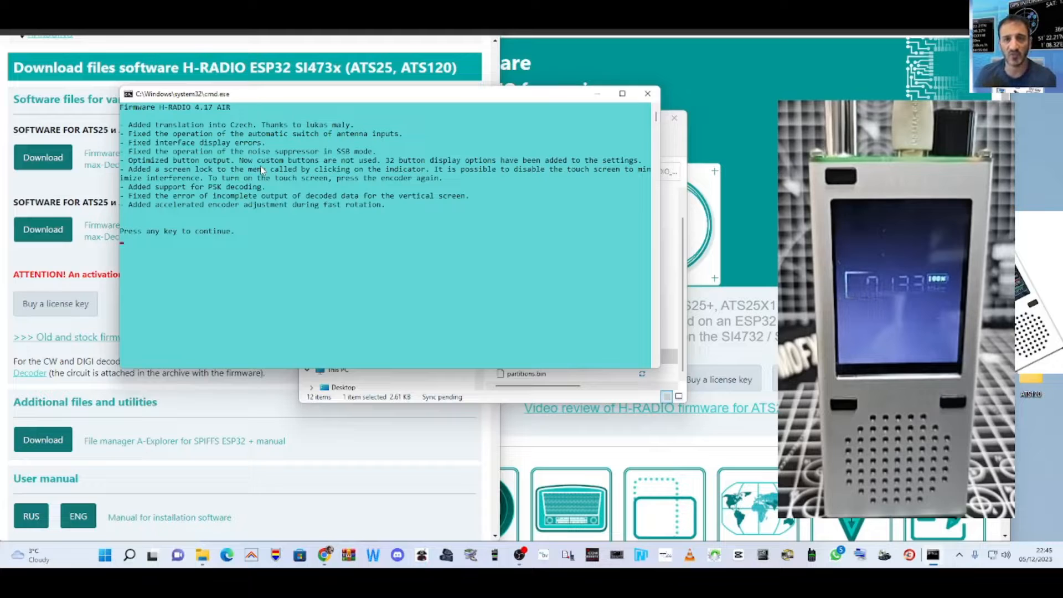
- Continue past the changelog, choose configuration 3 (ATS120) and flash over COM port 9
key(enter)
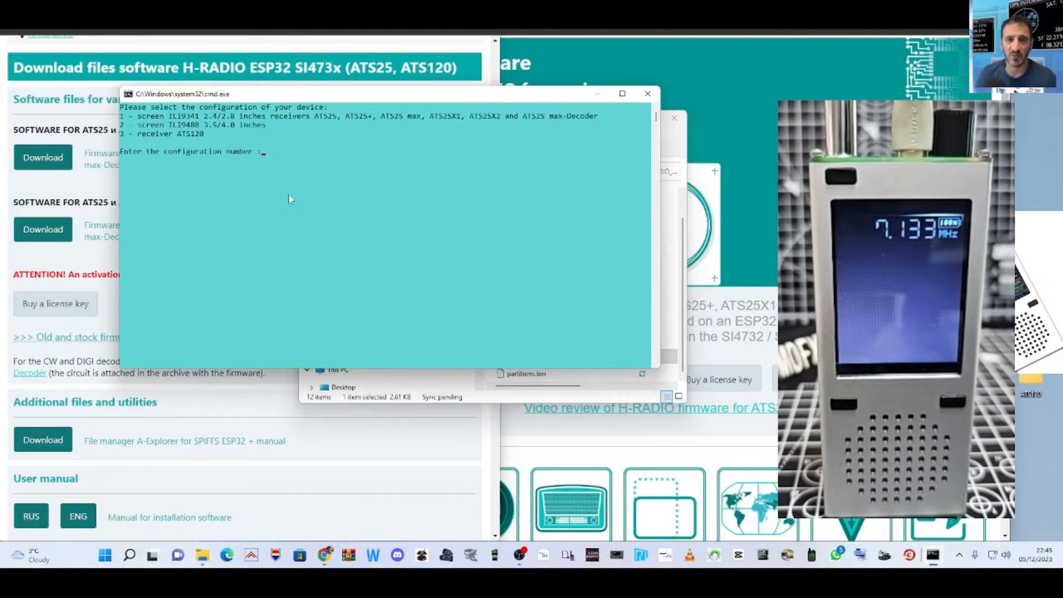
text(3)
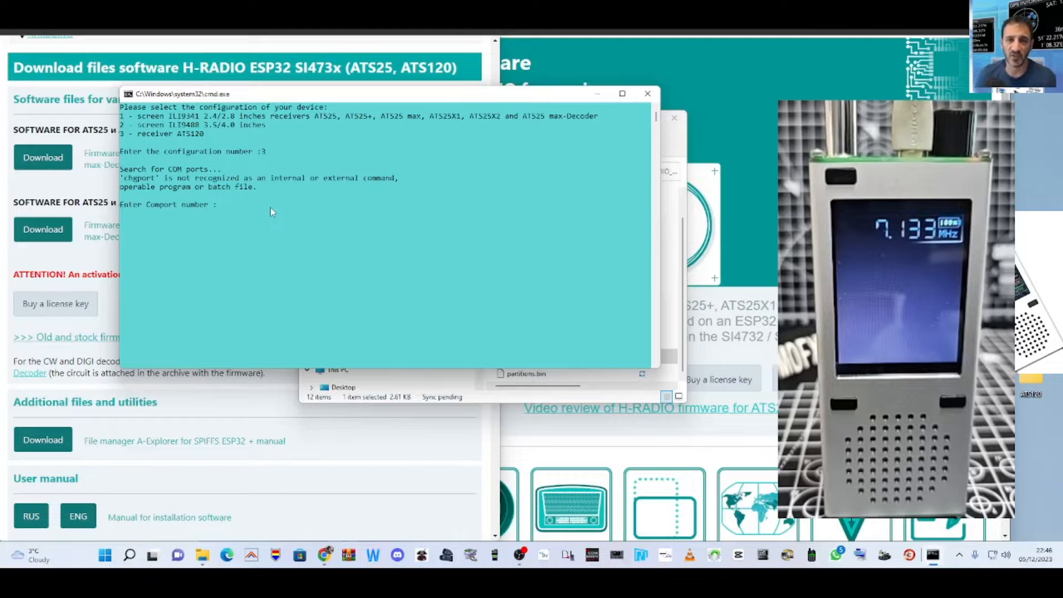
text(9)
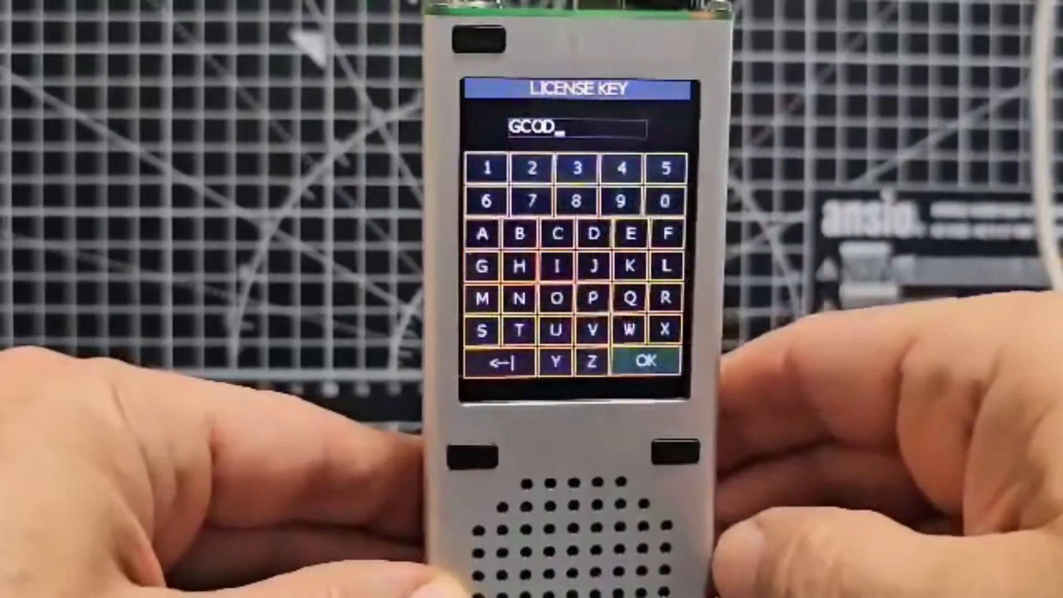
- Bring up the Harduino key-activator page for entering the receiver's license key
click(502, 361)
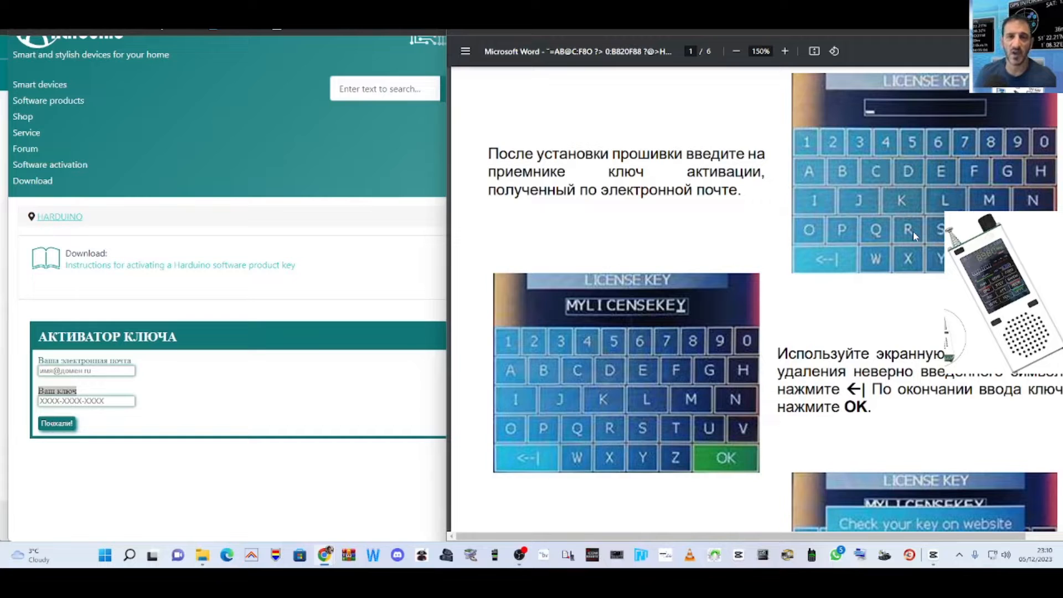
mouse_move(930, 233)
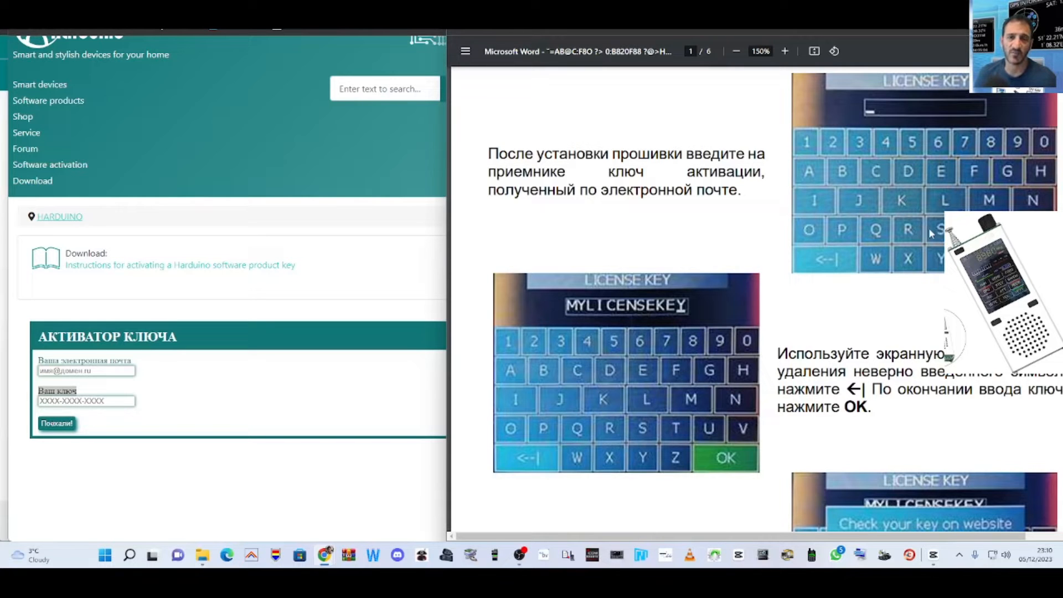
- Scroll the activation instructions PDF down to the Wi-Fi online activation section
scroll(down, 3)
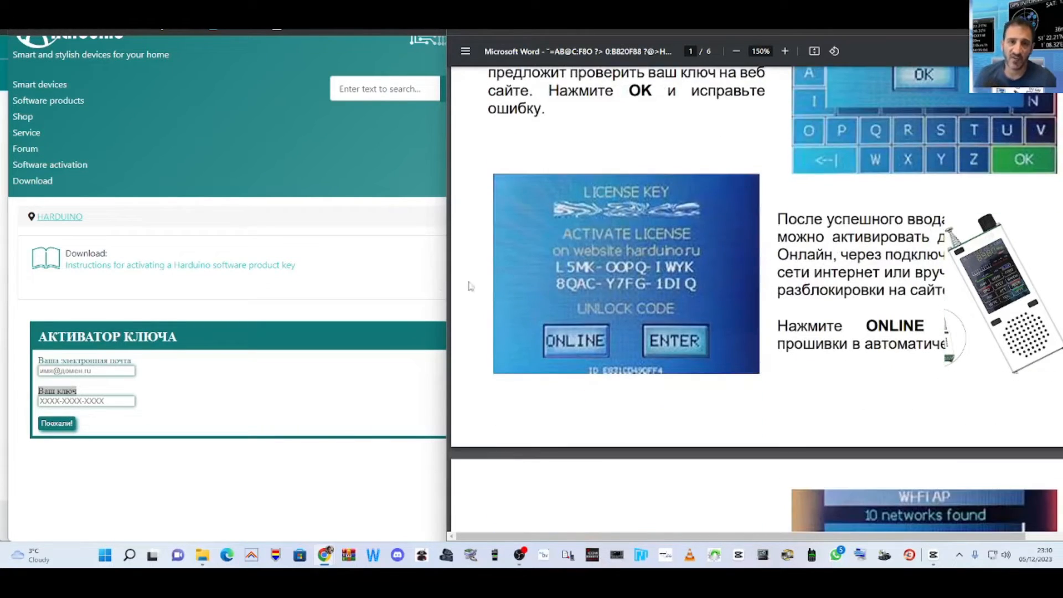
mouse_move(591, 360)
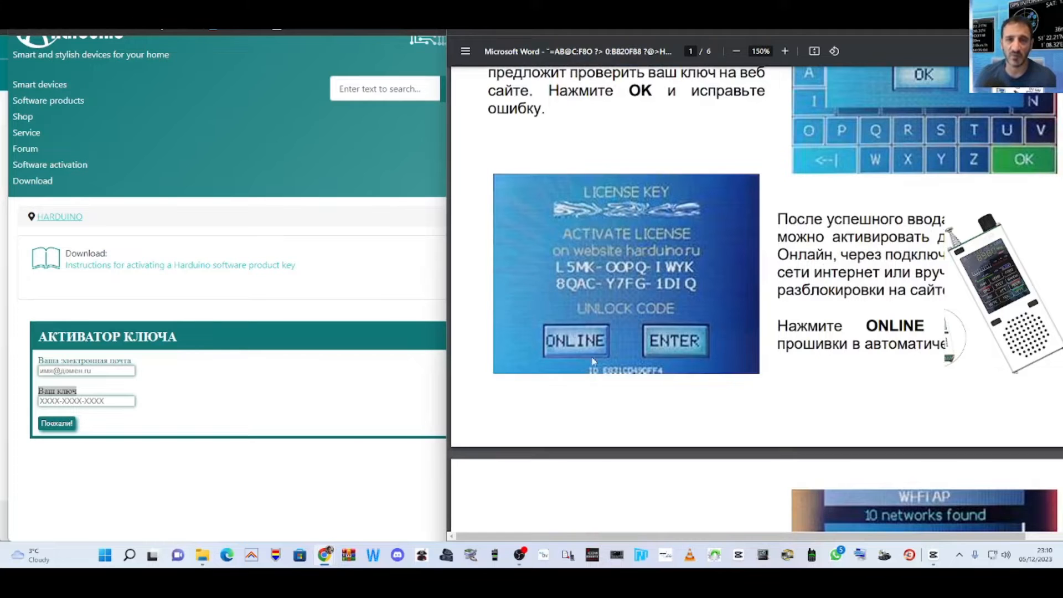
scroll(down, 3)
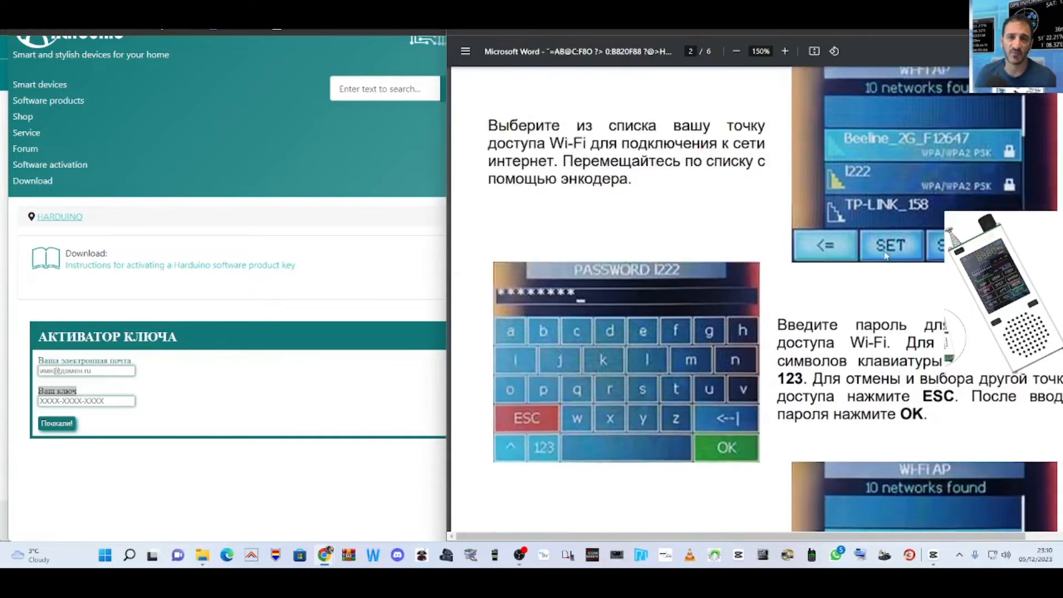
scroll(down, 3)
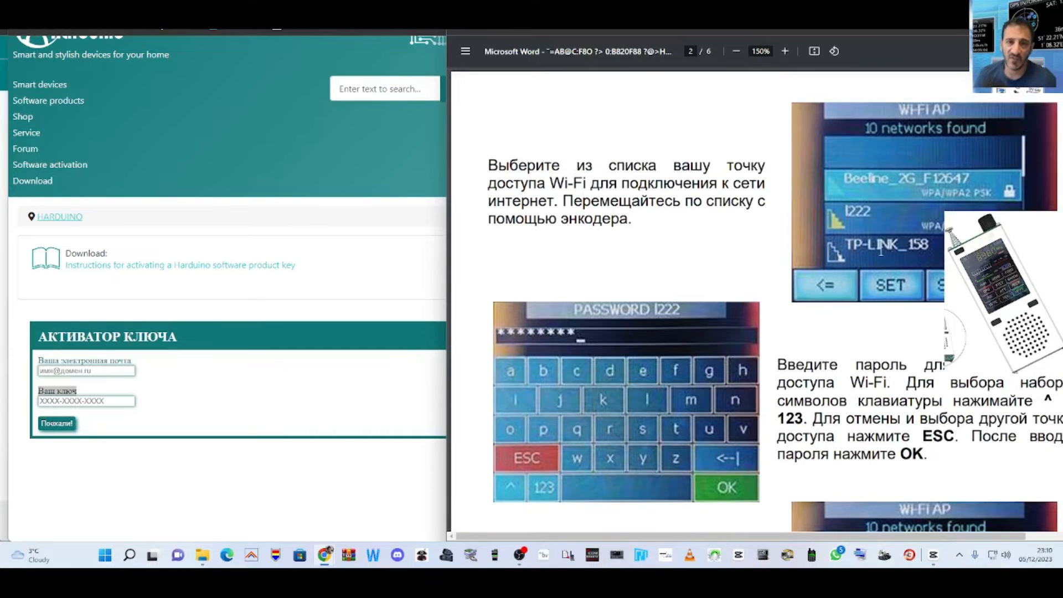
scroll(down, 3)
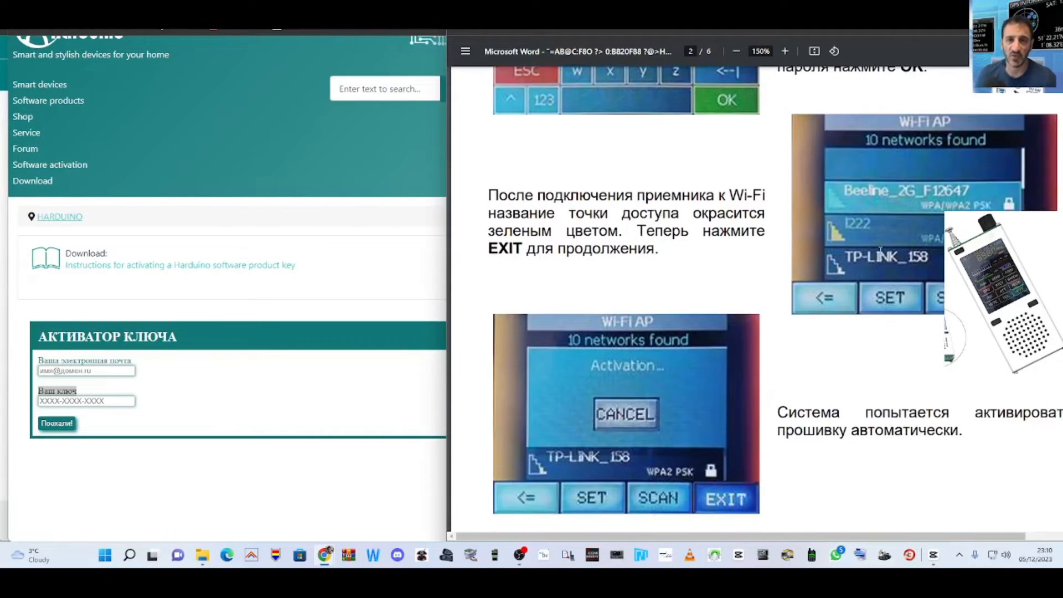
scroll(down, 3)
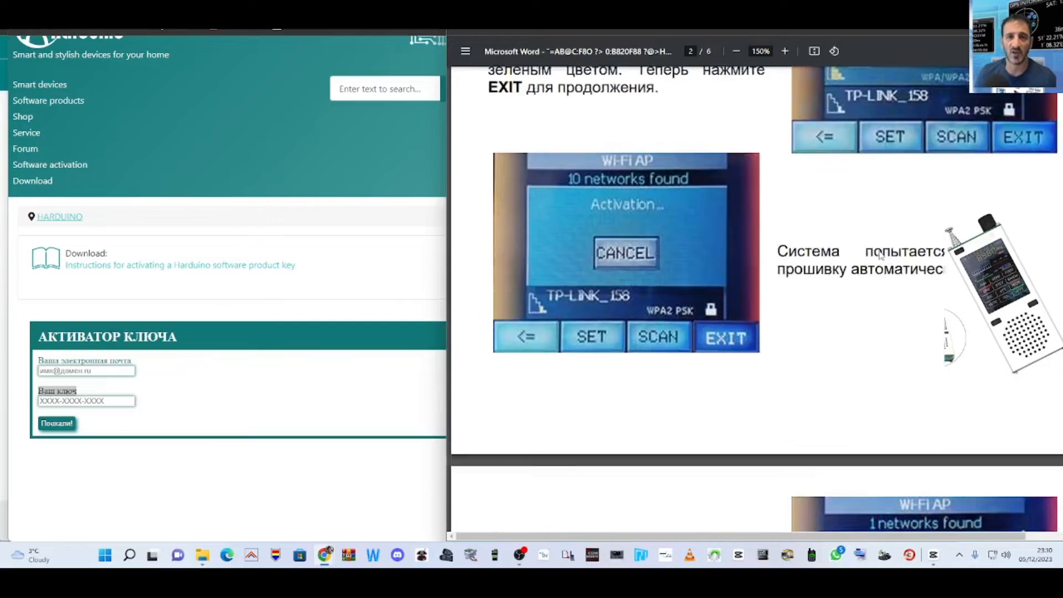
scroll(down, 3)
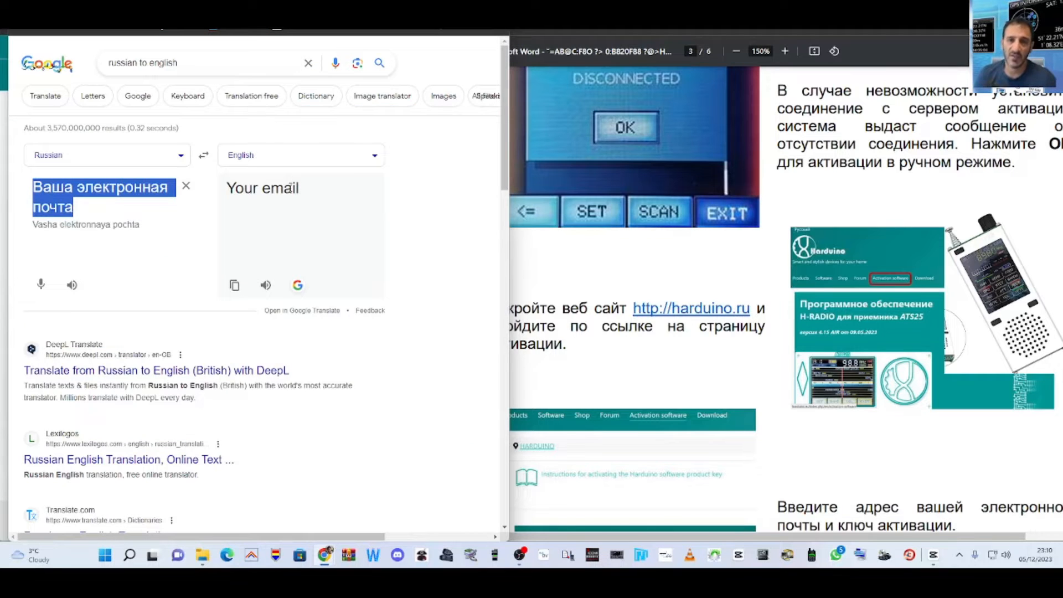
mouse_move(341, 206)
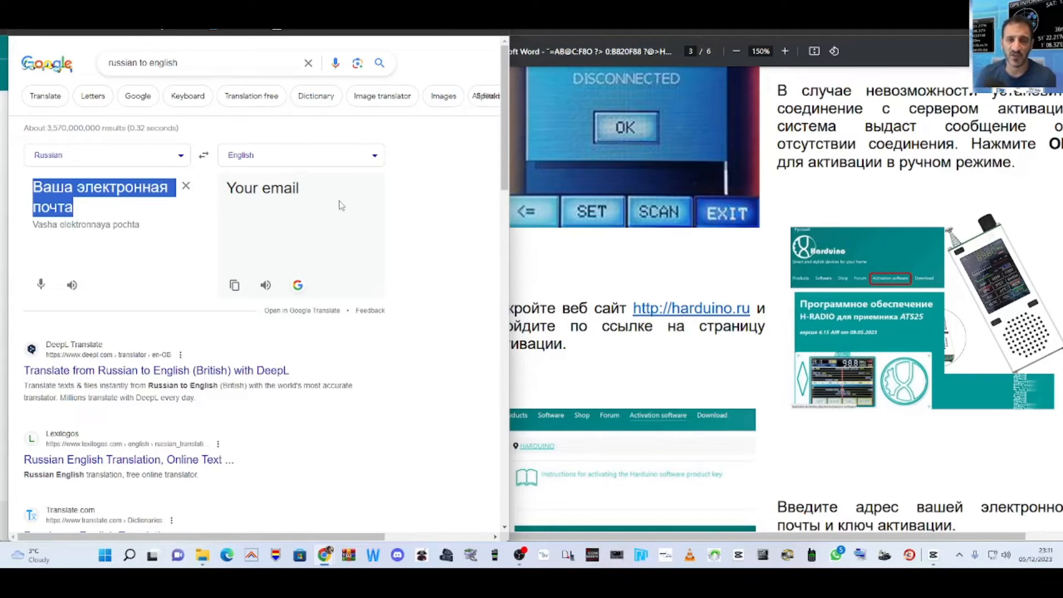
- Translate 'Ваш ключ' in Google, widen the instructions PDF and return to the ATS120 folder
text(Ваш ключ)
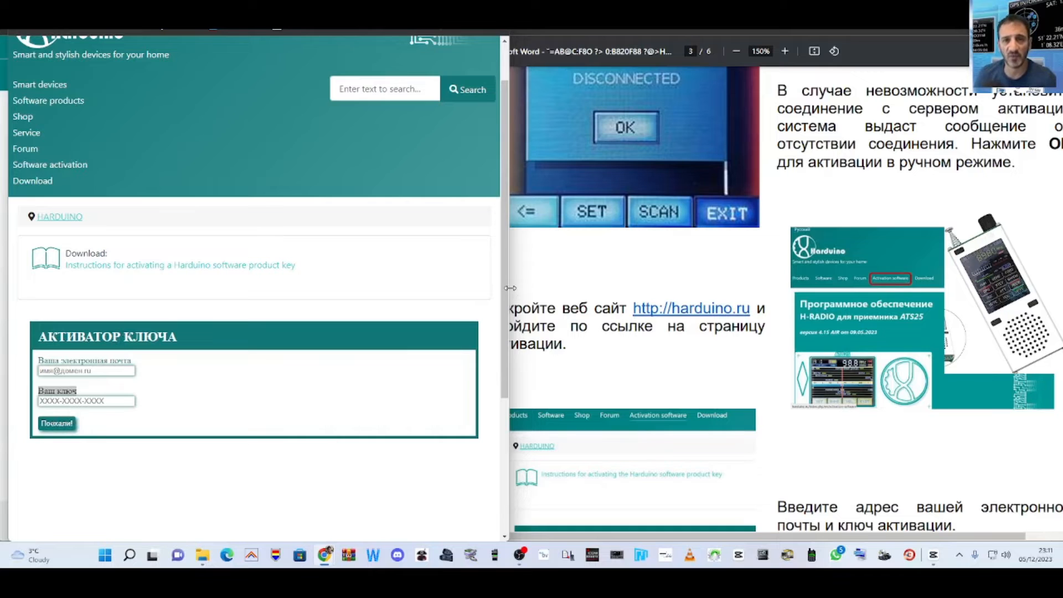
drag(507, 288, 476, 288)
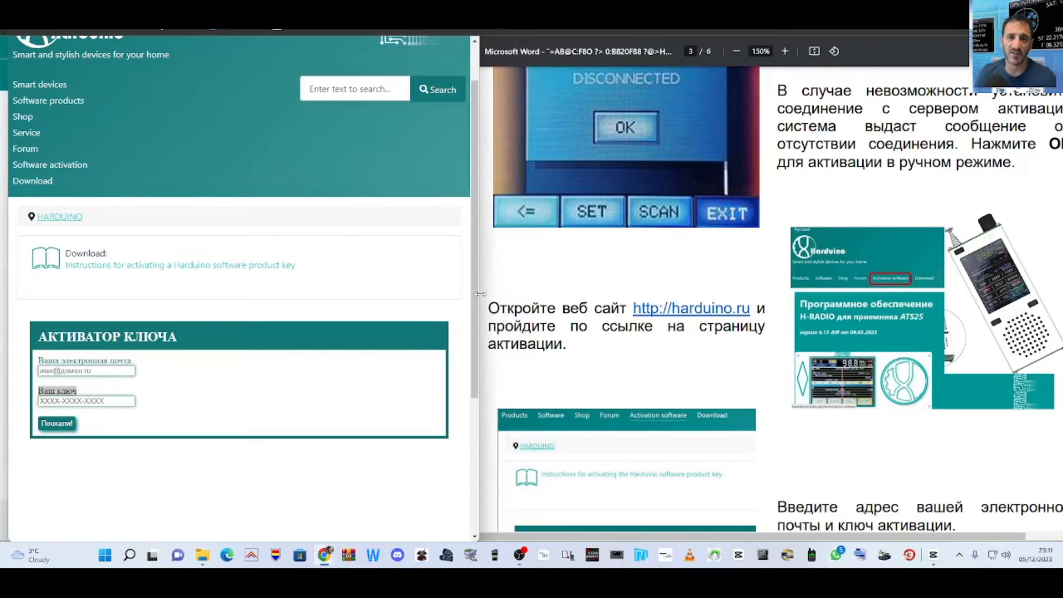
scroll(up, 3)
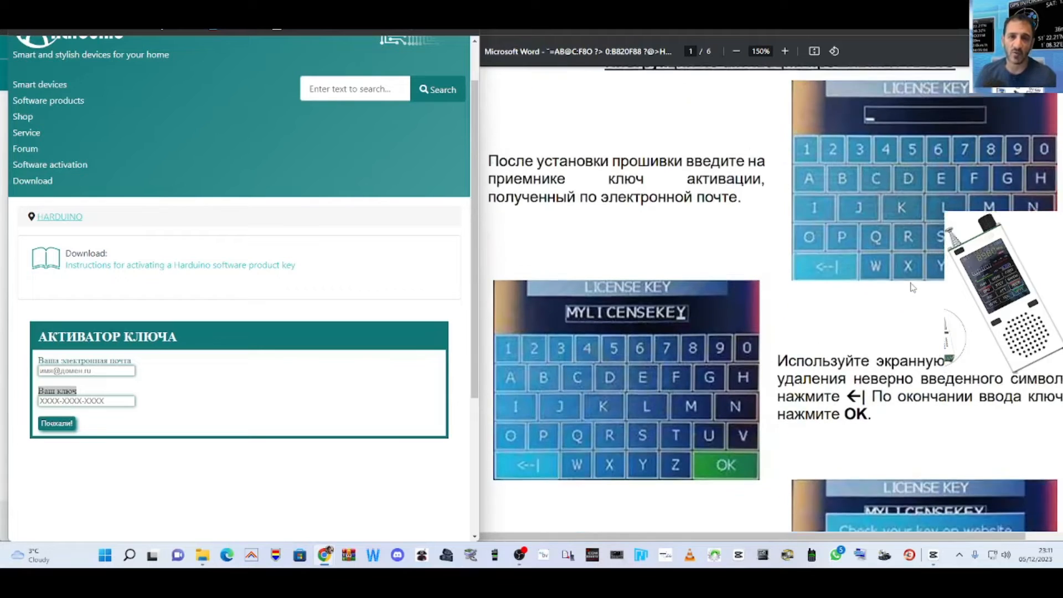
scroll(down, 3)
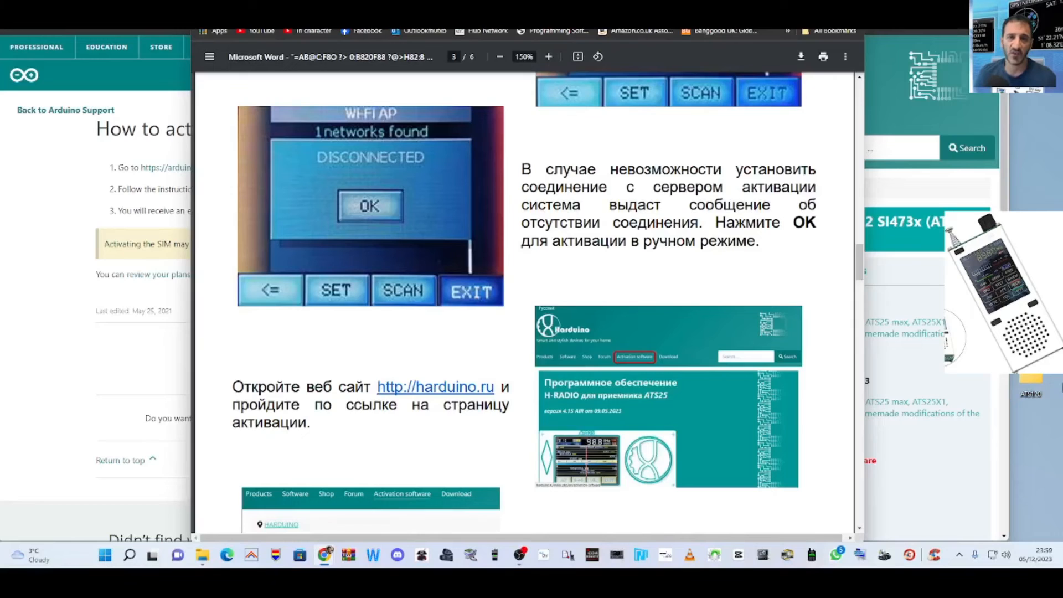
click(202, 555)
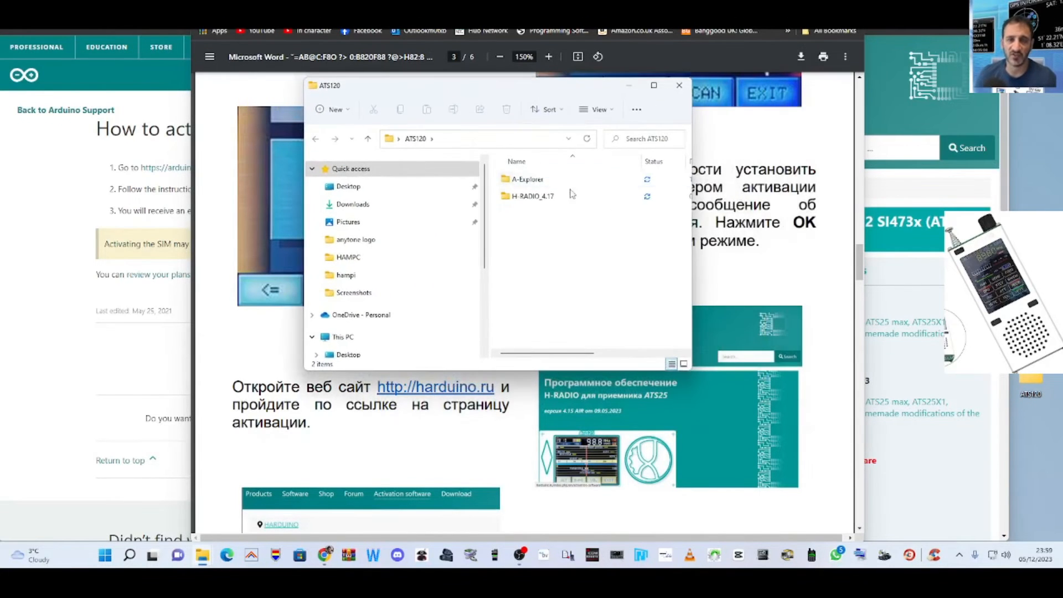
- Open H-RADIO_4.17 and go into its SPIFFS folder of settings files
double_click(532, 195)
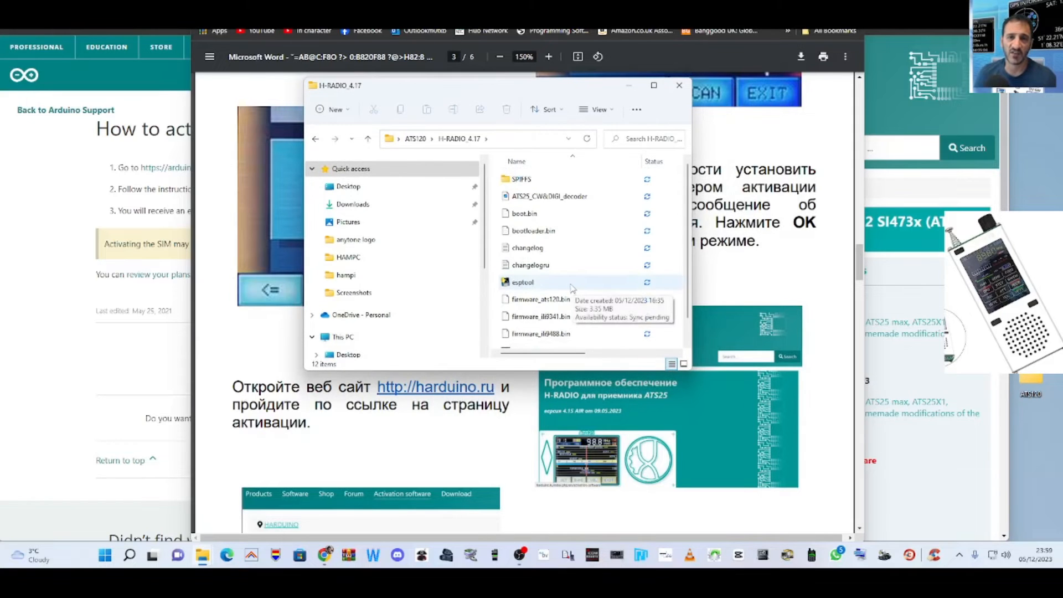
scroll(down, 3)
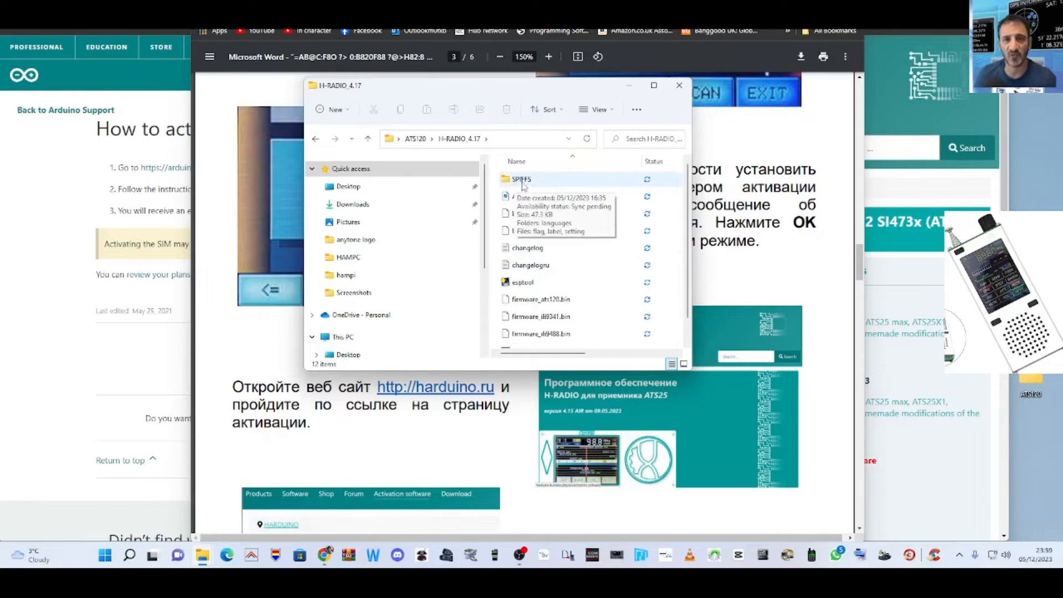
double_click(522, 179)
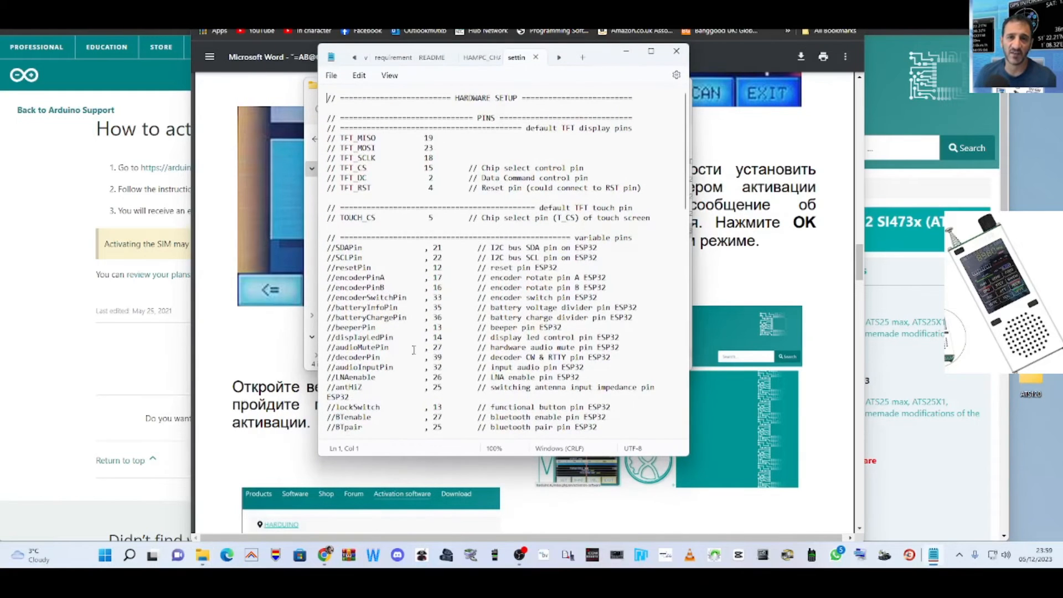
- Remove the // from the audioMutePin through BTenable lines and save the settings file
scroll(down, 3)
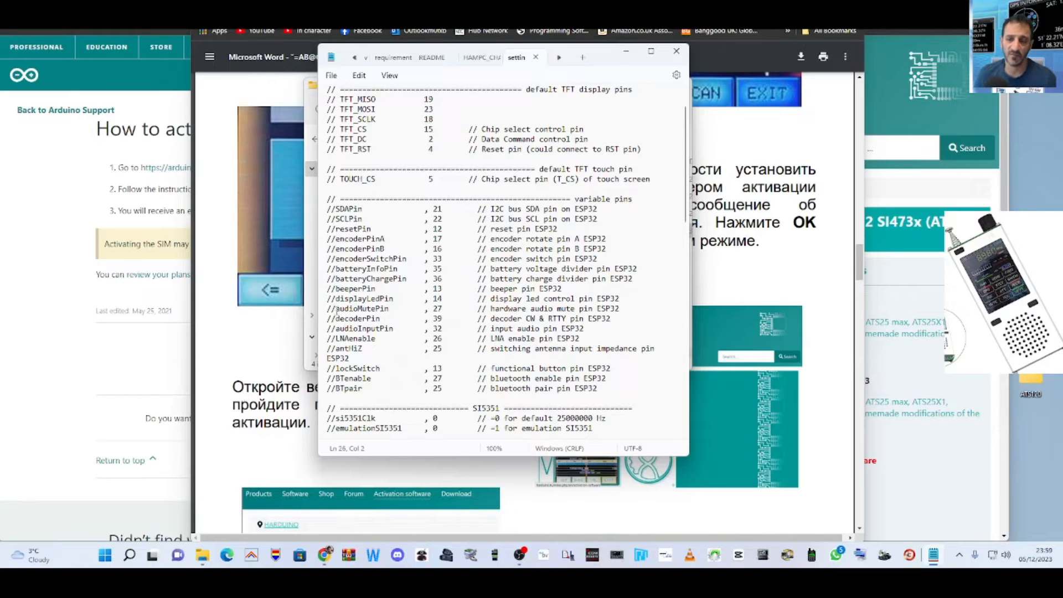
click(388, 324)
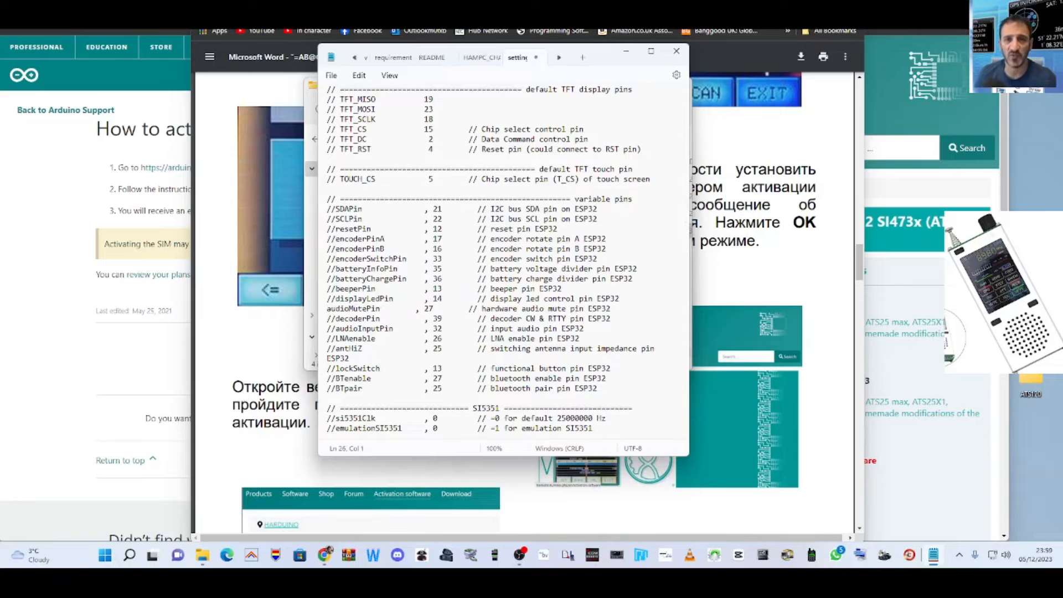
click(336, 317)
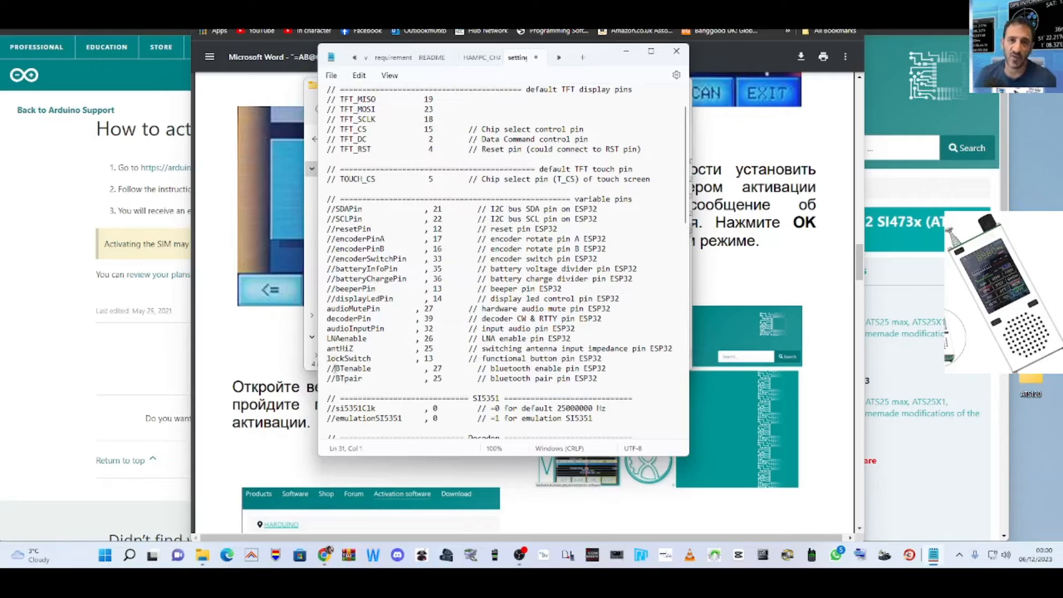
click(335, 367)
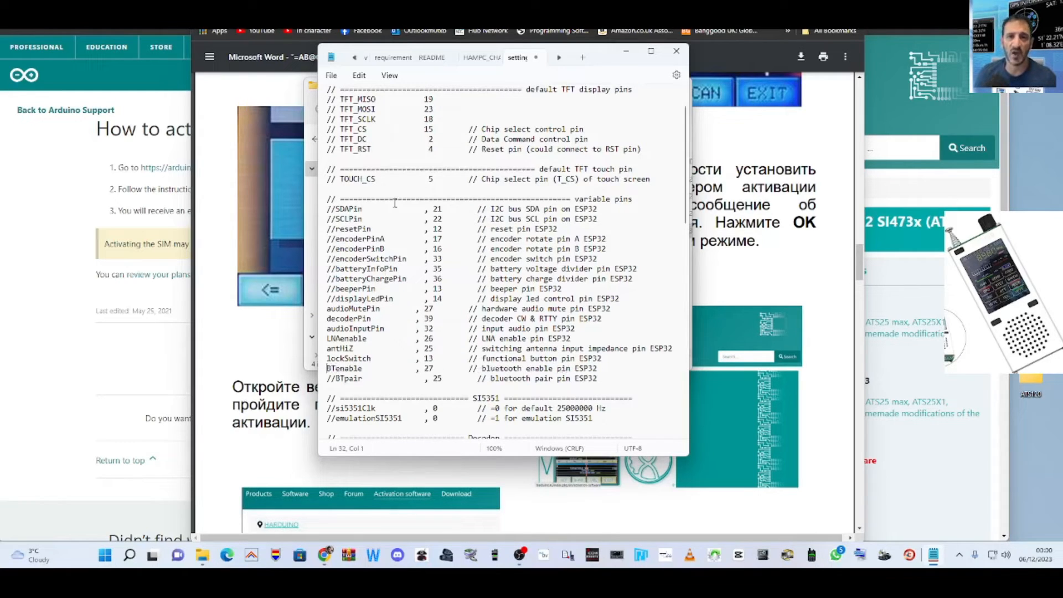
click(331, 75)
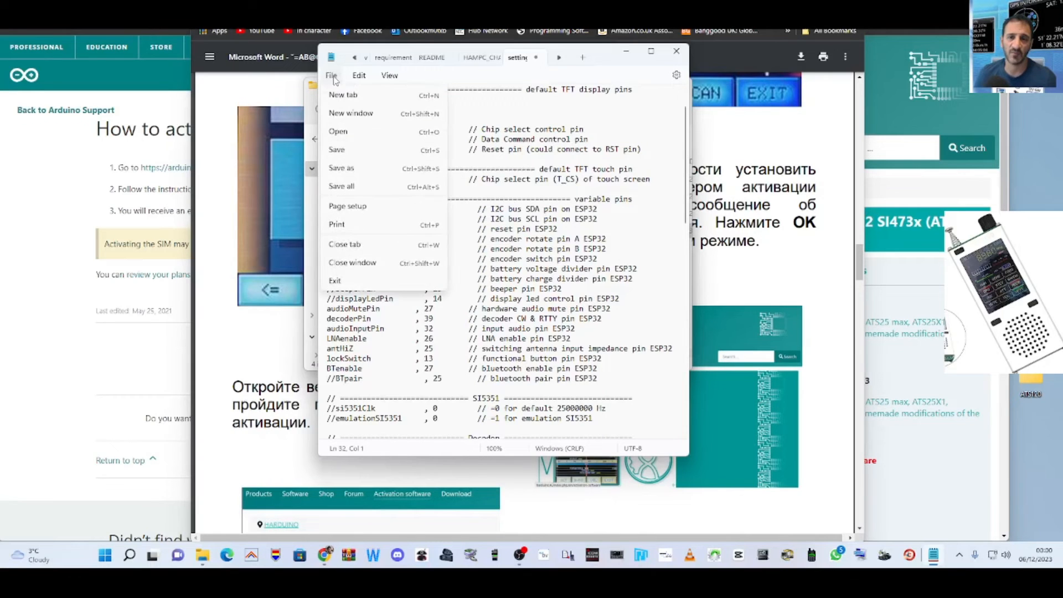
click(331, 75)
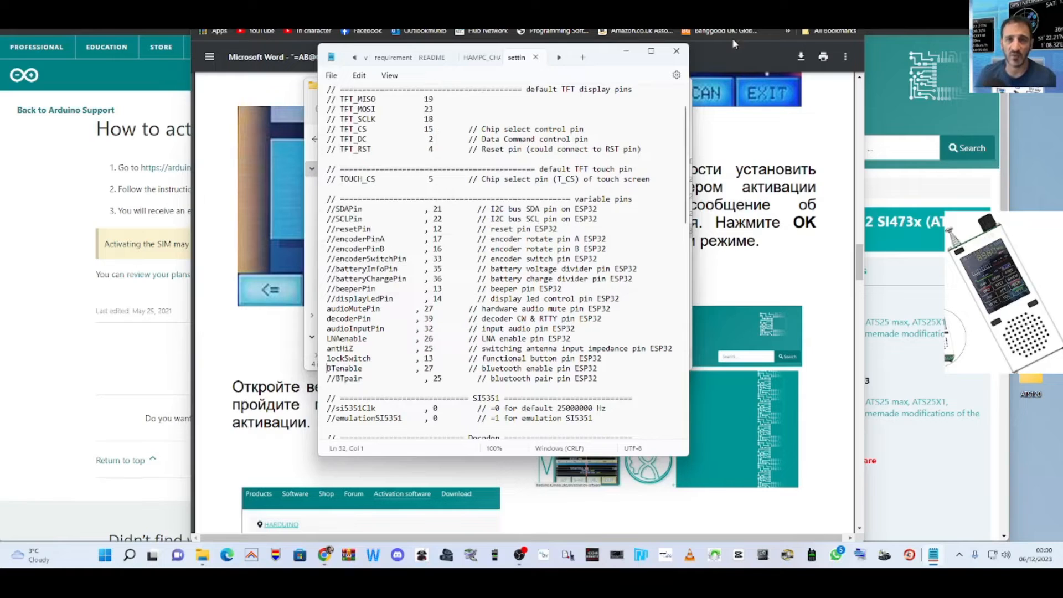
- Launch A-Explorer.exe from the A-Explorer folder inside ATS120
click(675, 51)
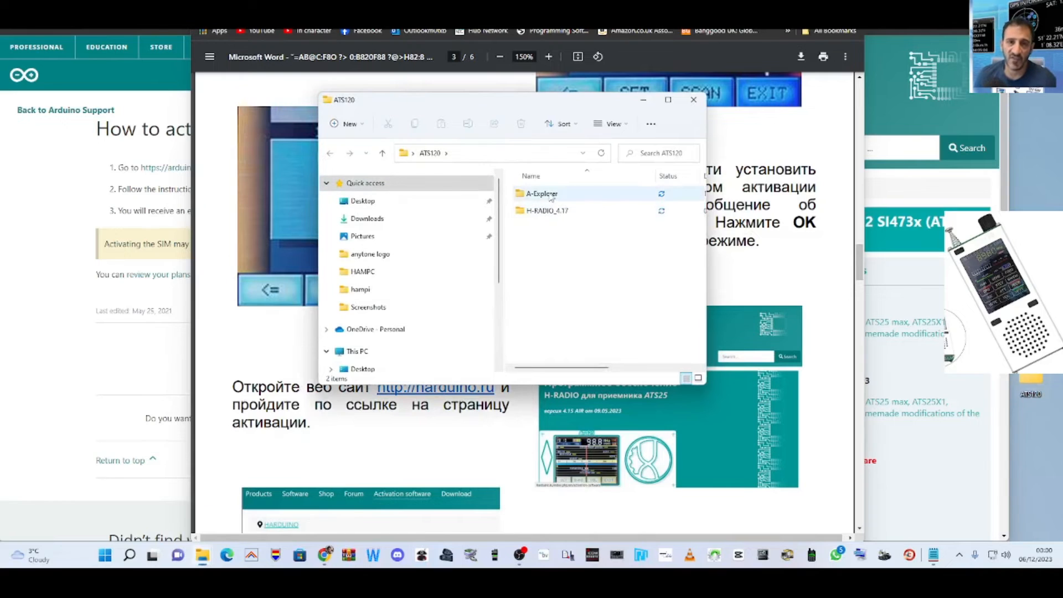
double_click(541, 192)
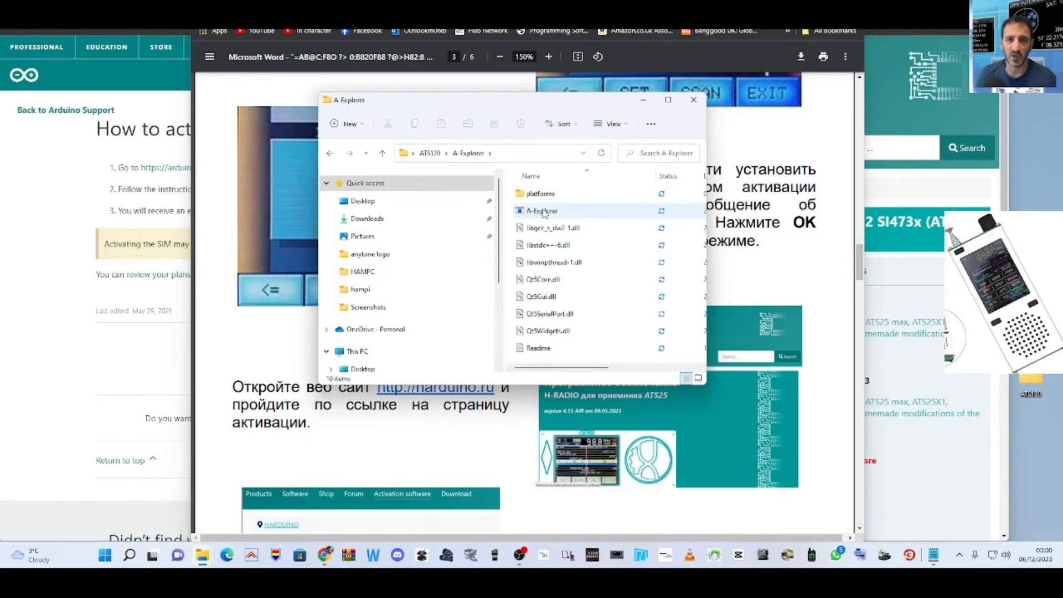
click(542, 210)
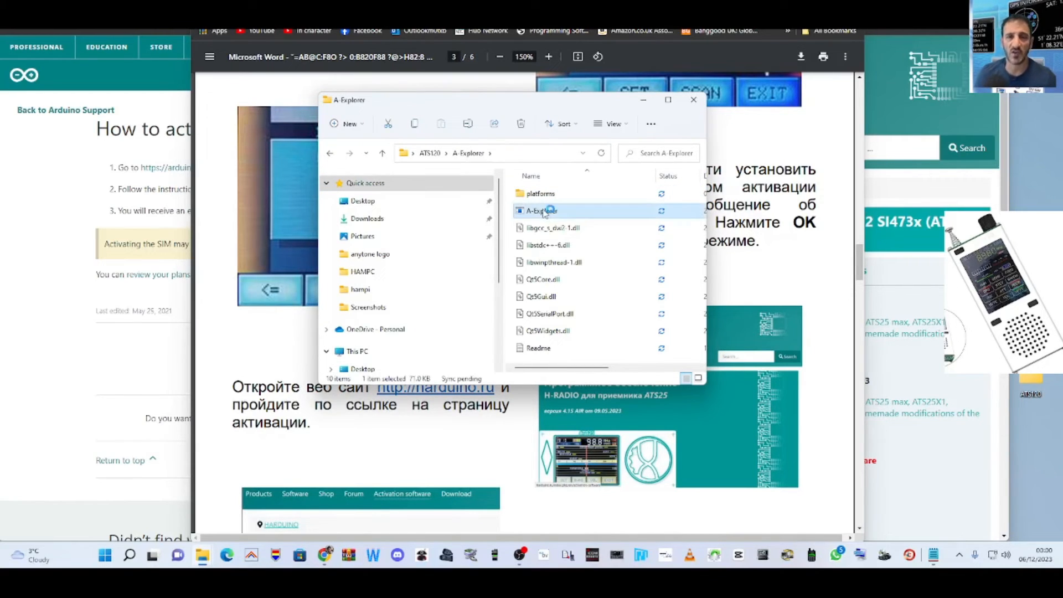
double_click(540, 211)
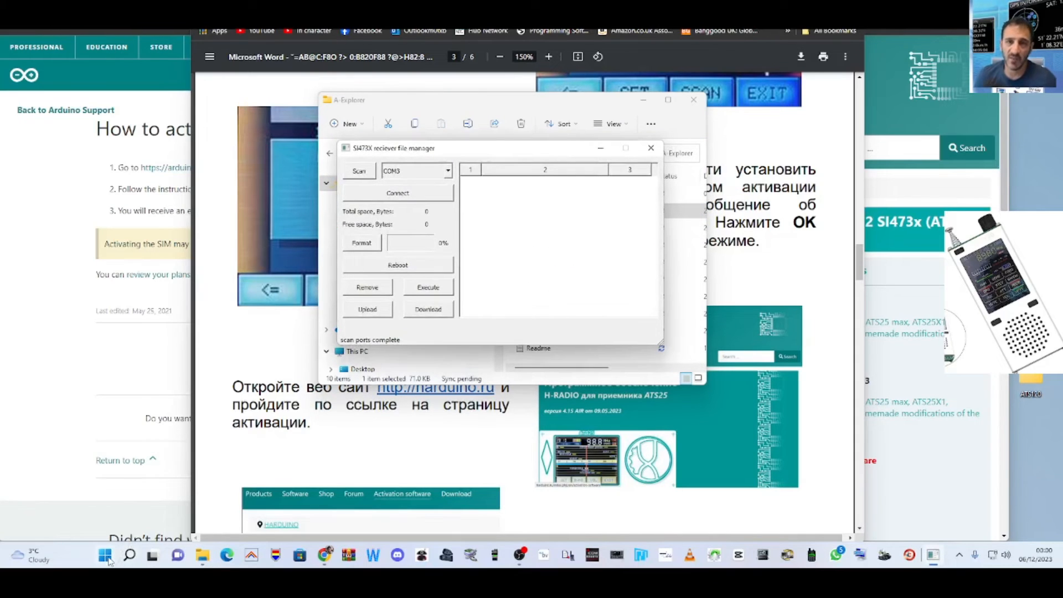
- Confirm the port in Device Manager, connect to the receiver on COM9 and start a file upload
right_click(104, 555)
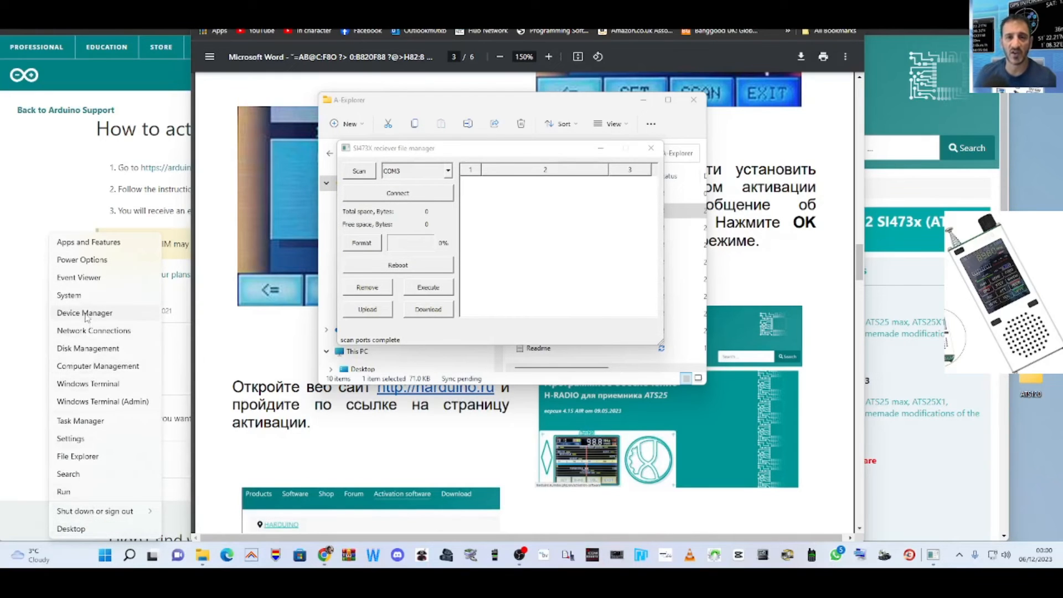
click(84, 312)
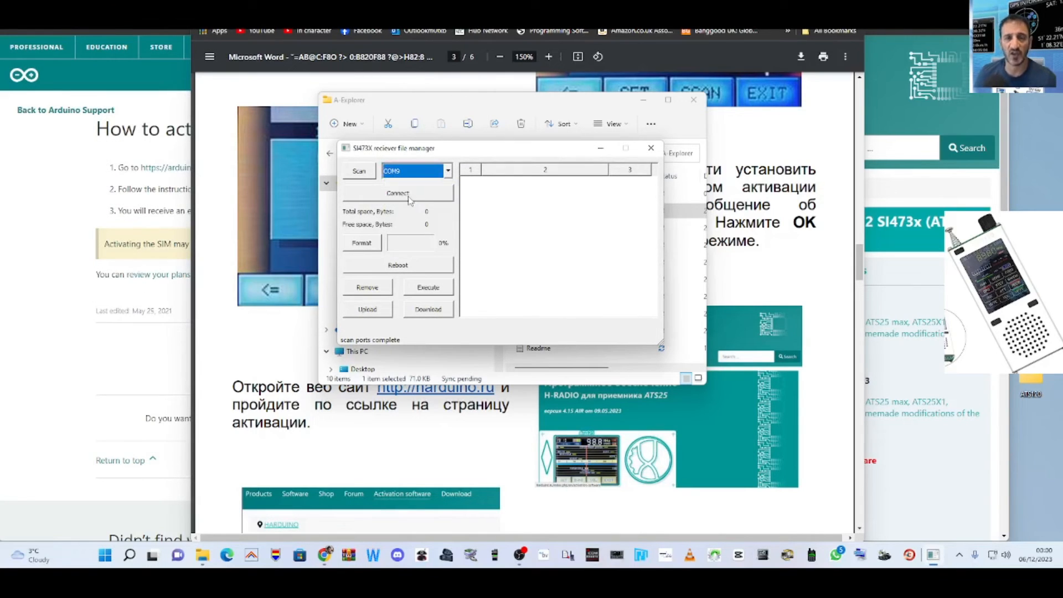
click(398, 192)
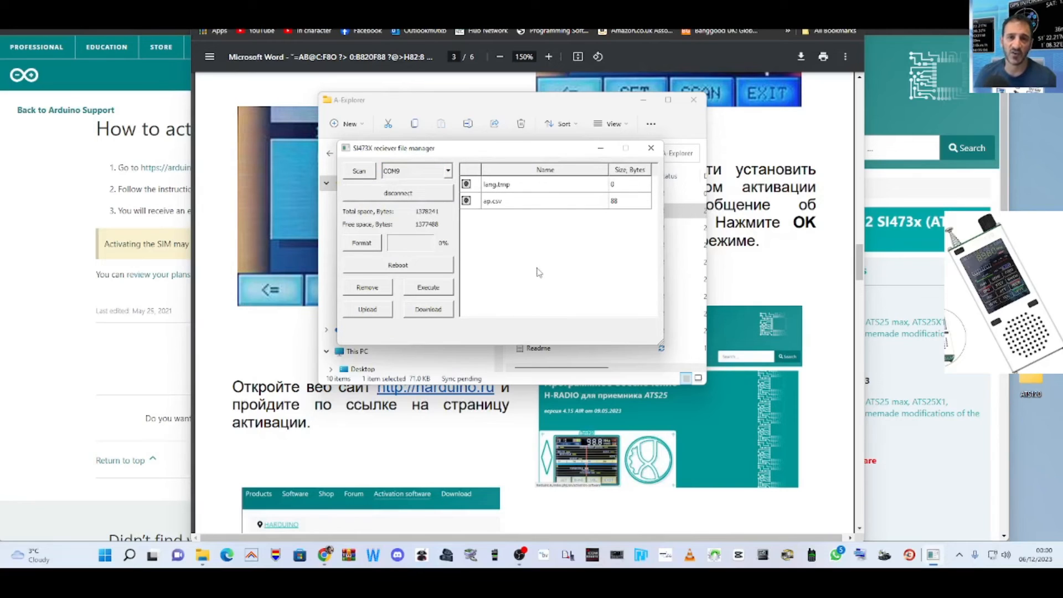
mouse_move(367, 338)
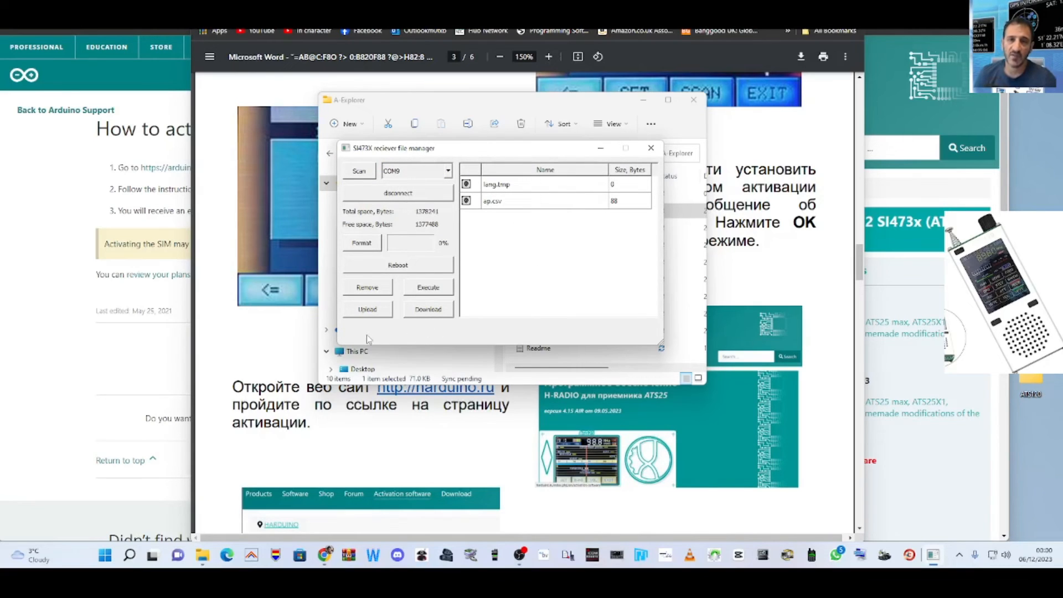
click(366, 309)
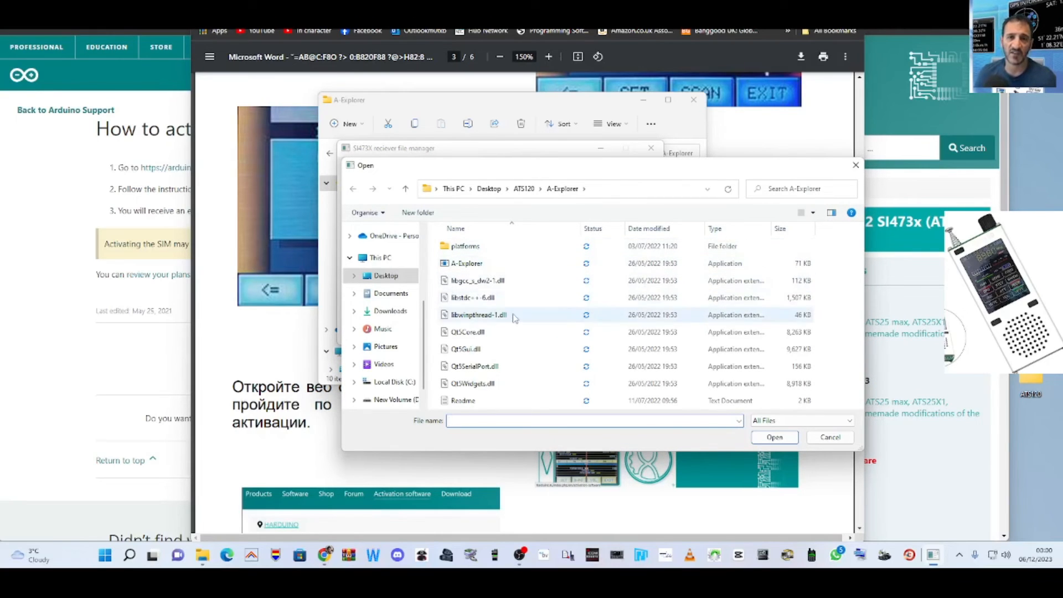
- Browse the upload picker out of platforms, up to ATS120 and into the H-RADIO_4.17 folder
click(466, 263)
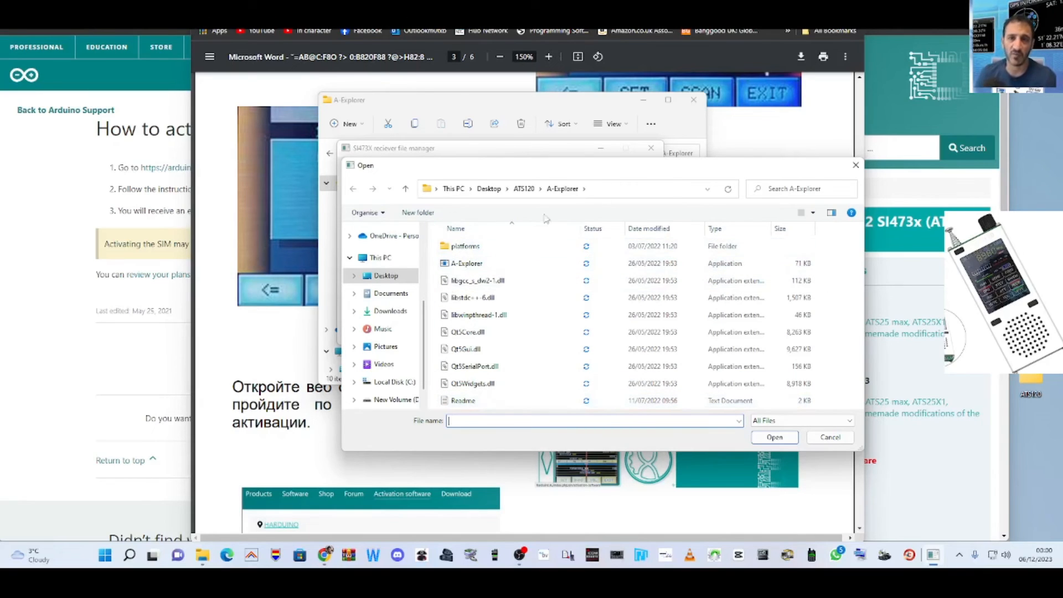
double_click(465, 246)
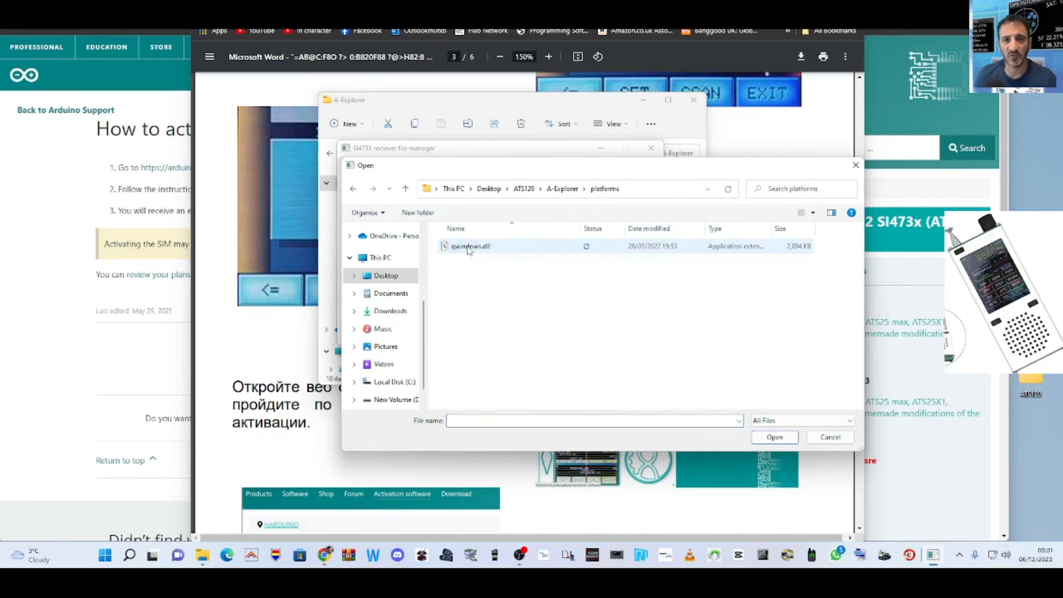
click(405, 188)
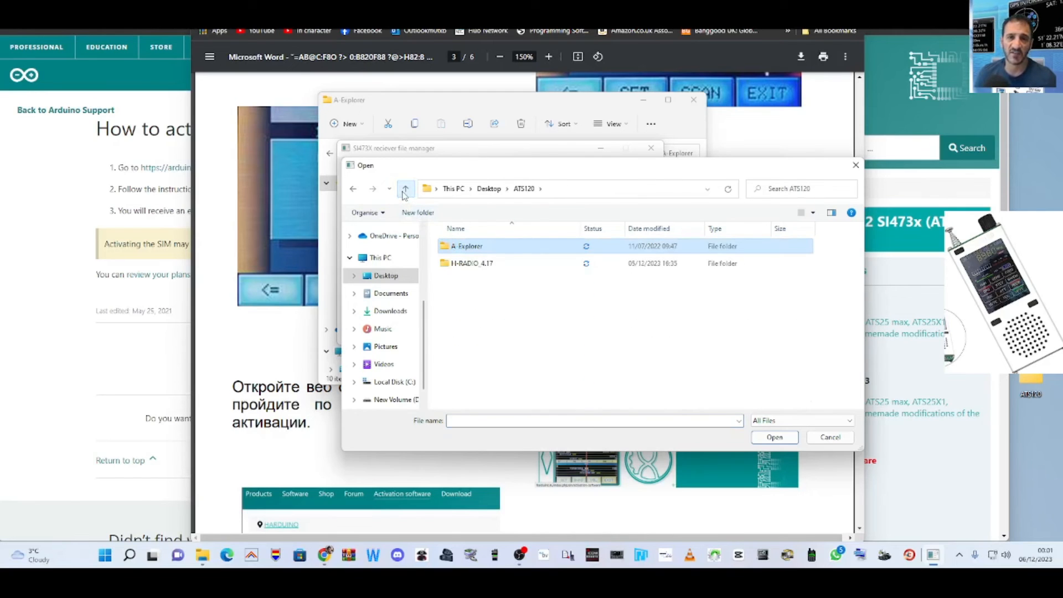
double_click(472, 264)
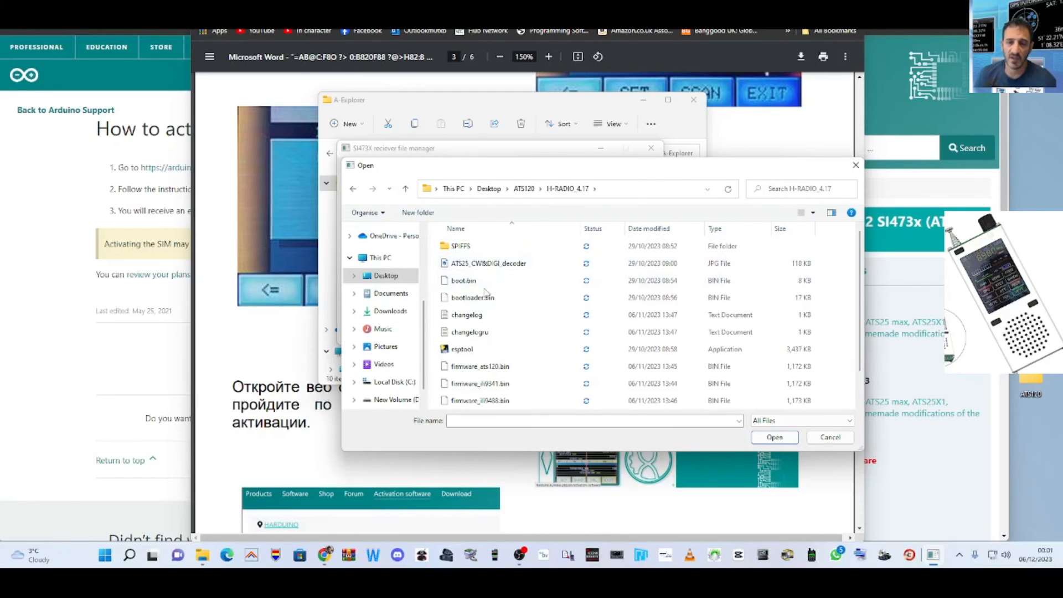
click(460, 246)
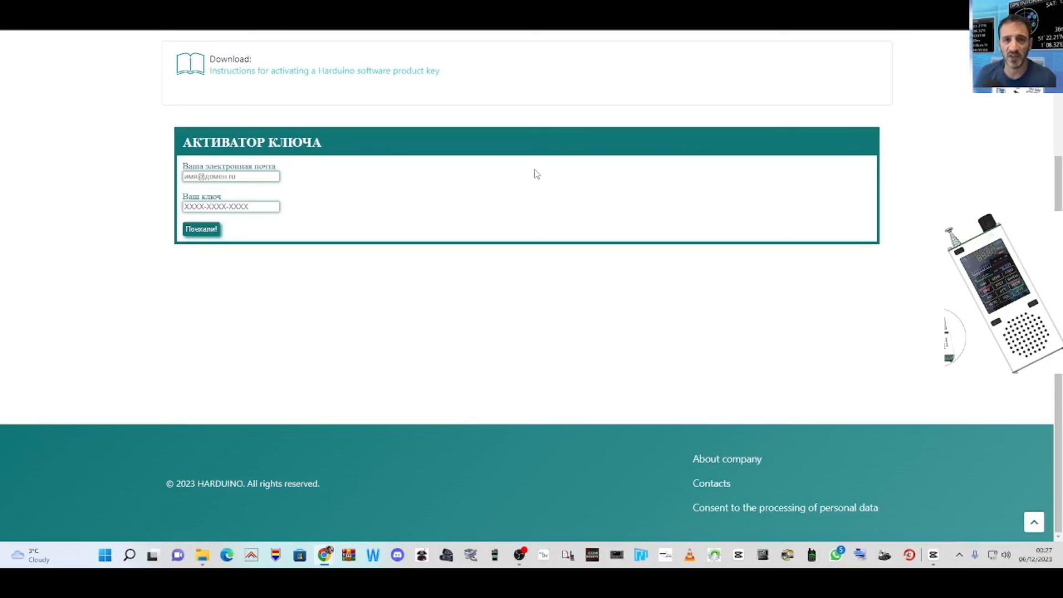
- Focus the email field of the Harduino key-activator form in Chrome
click(230, 176)
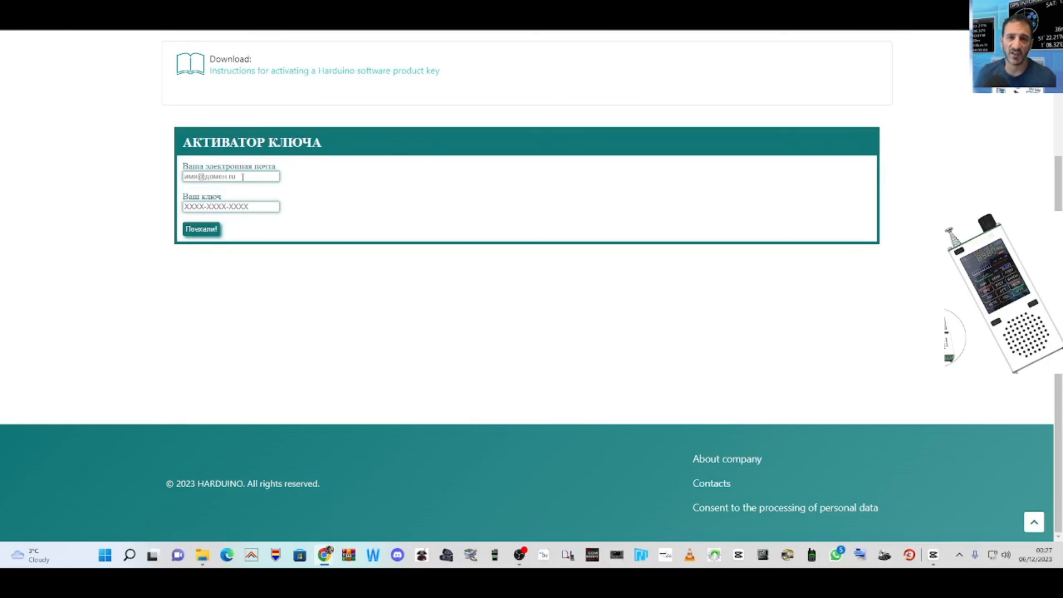
mouse_move(406, 180)
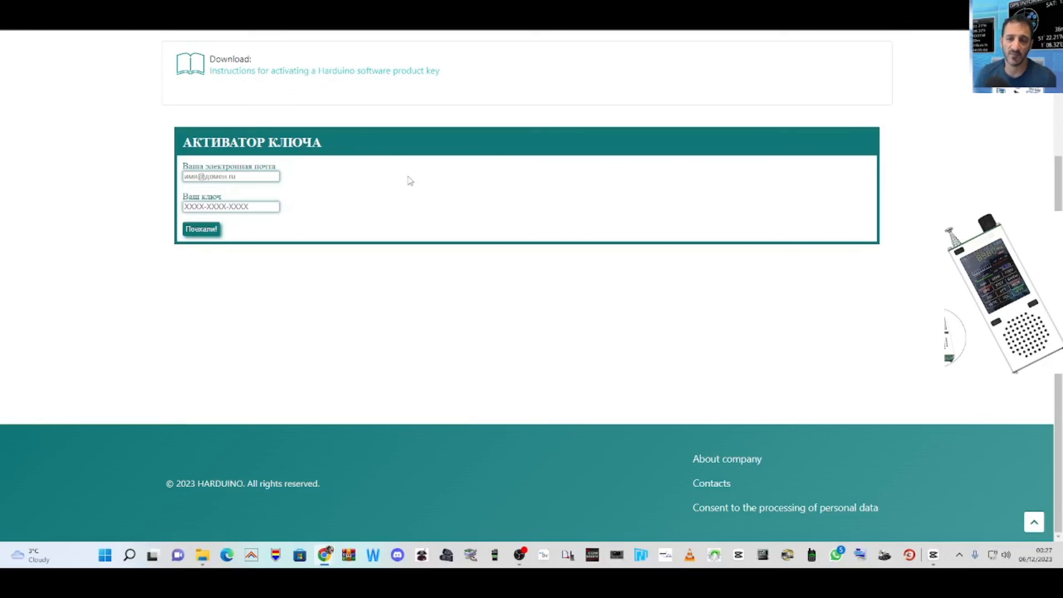